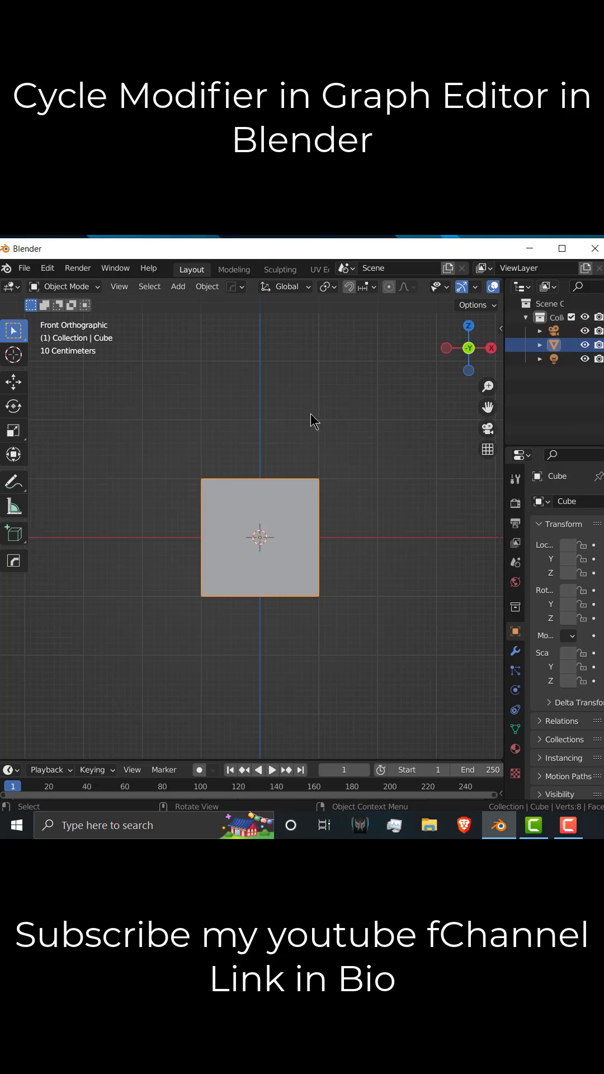
mouse_move(157, 714)
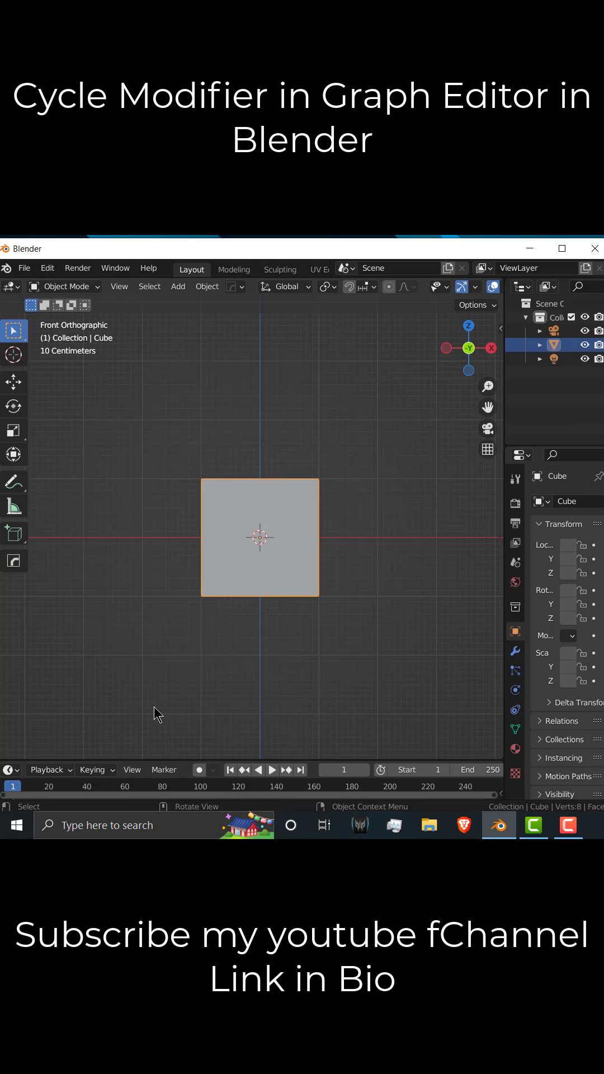
mouse_move(288, 421)
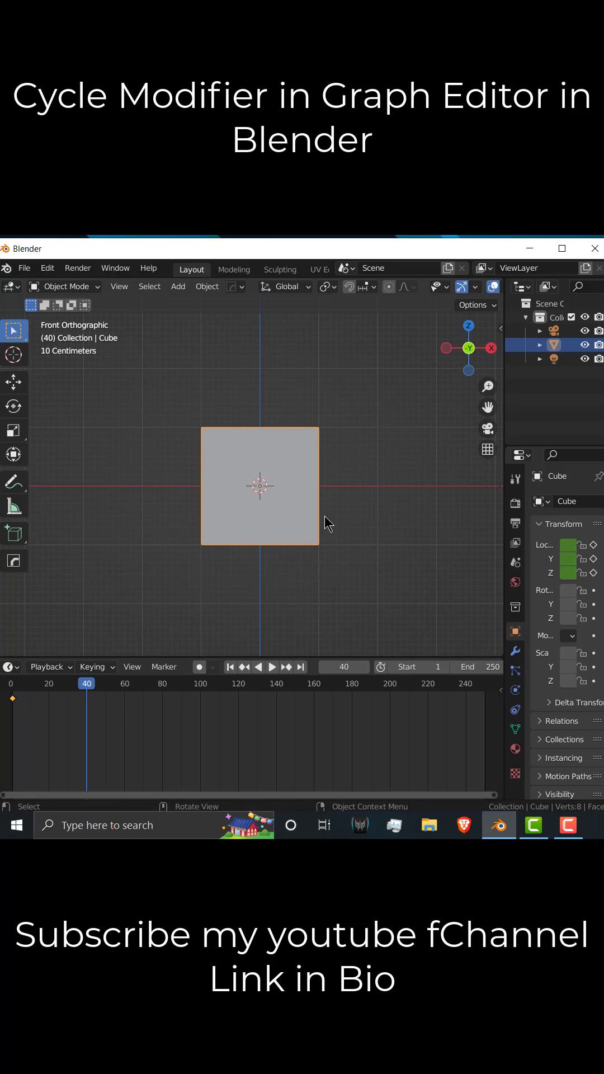
Step: Move the cube right along X, keyframe its location at frame 40, and play the animation
key("g")
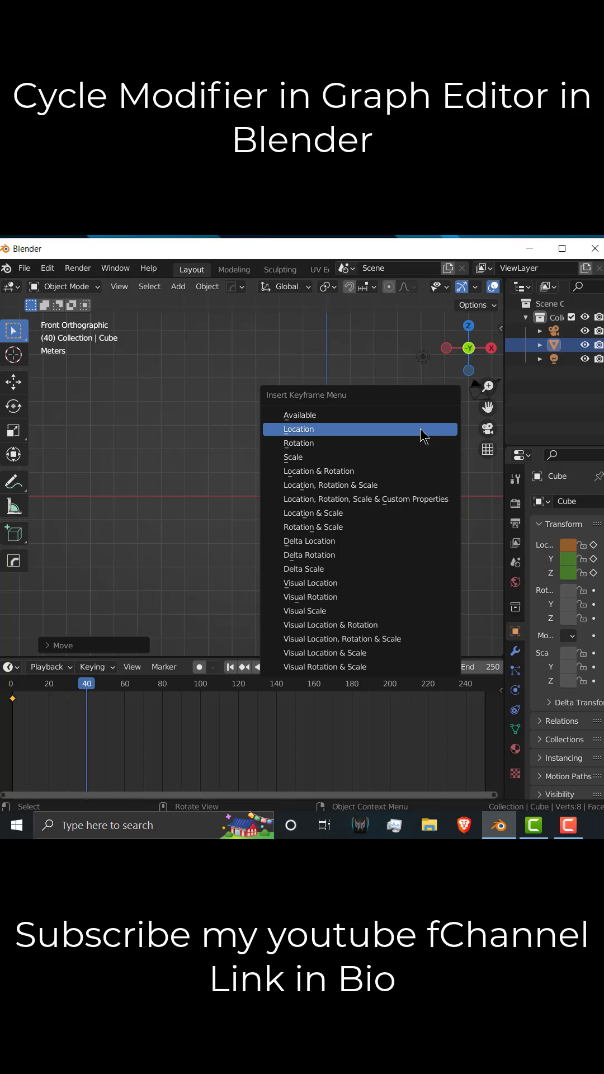
left_click(298, 429)
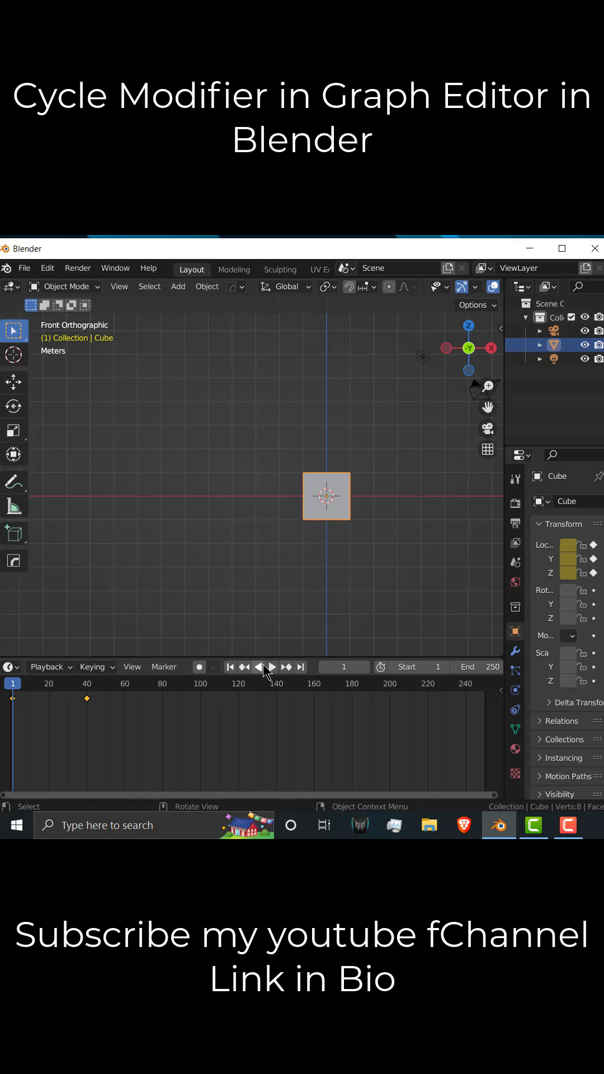
left_click(271, 667)
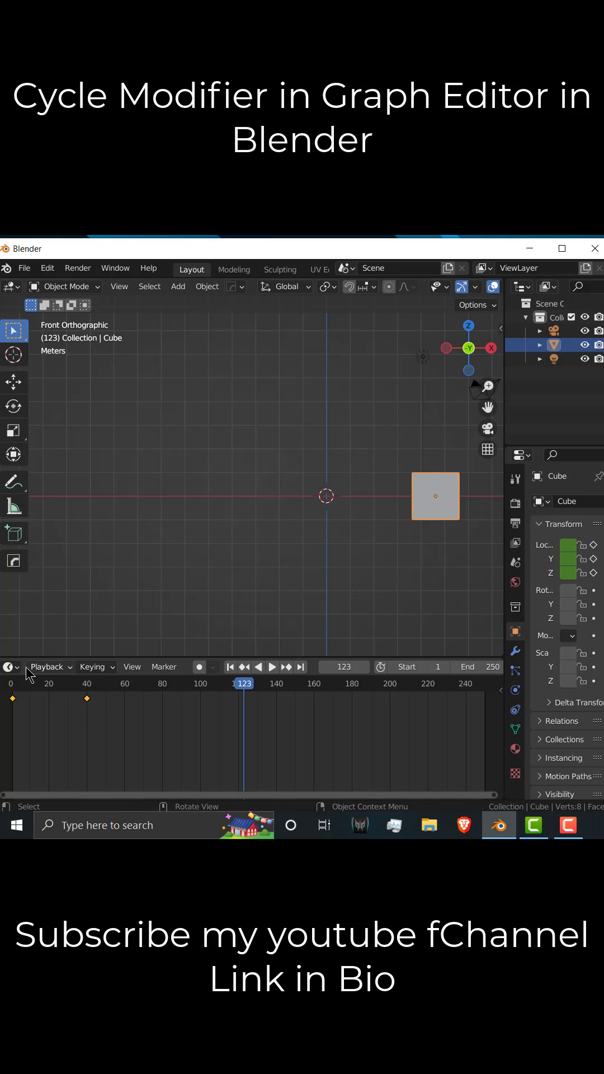
Step: Switch the Timeline to the Graph Editor, expand Object Transforms, and select the X Location curve
left_click(10, 666)
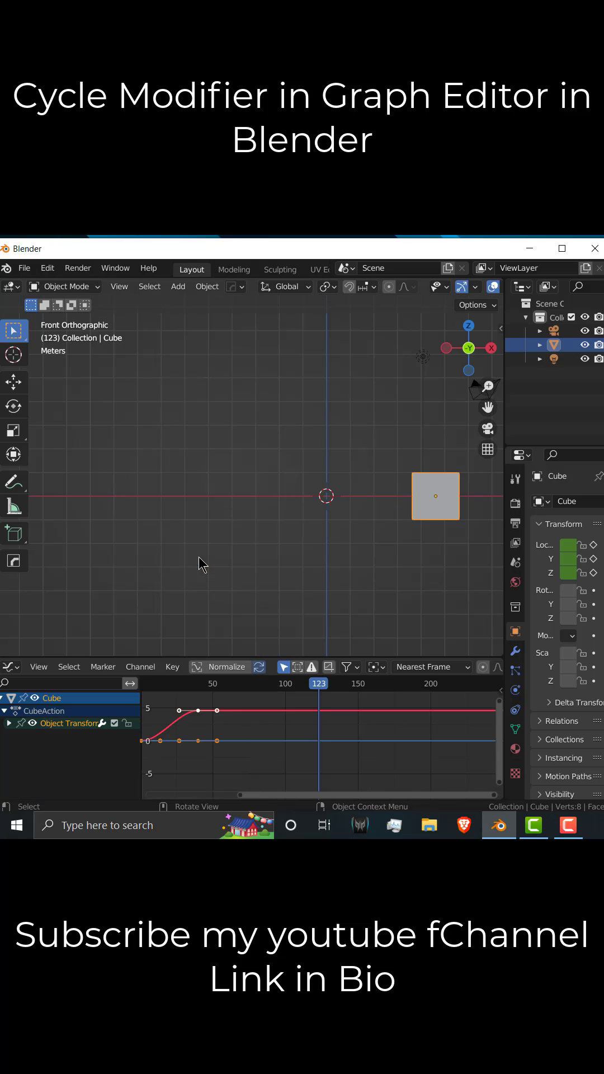
left_click(6, 723)
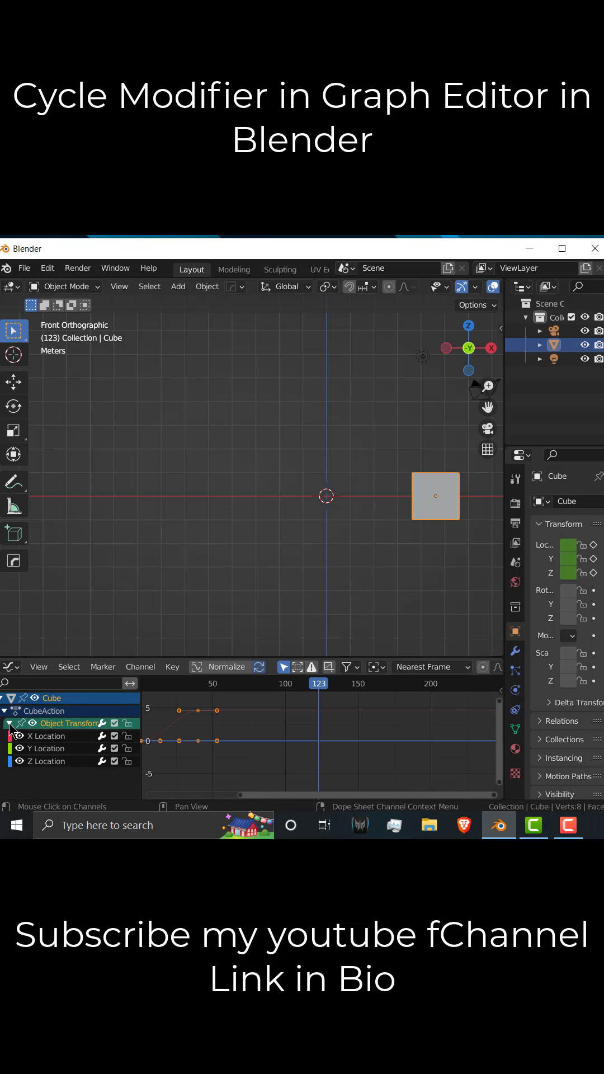
left_click(47, 736)
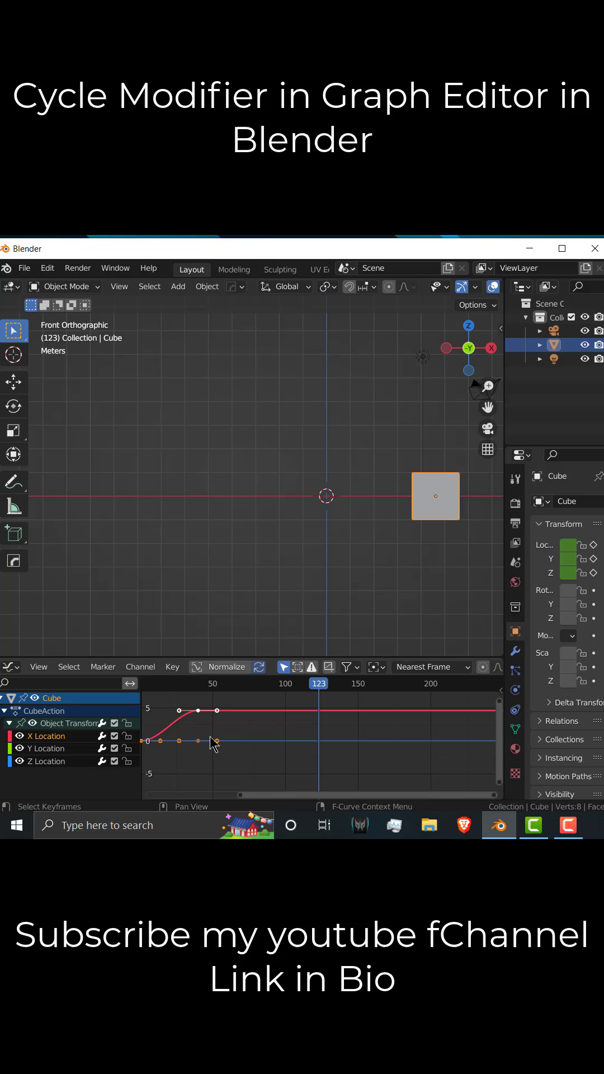
mouse_move(343, 740)
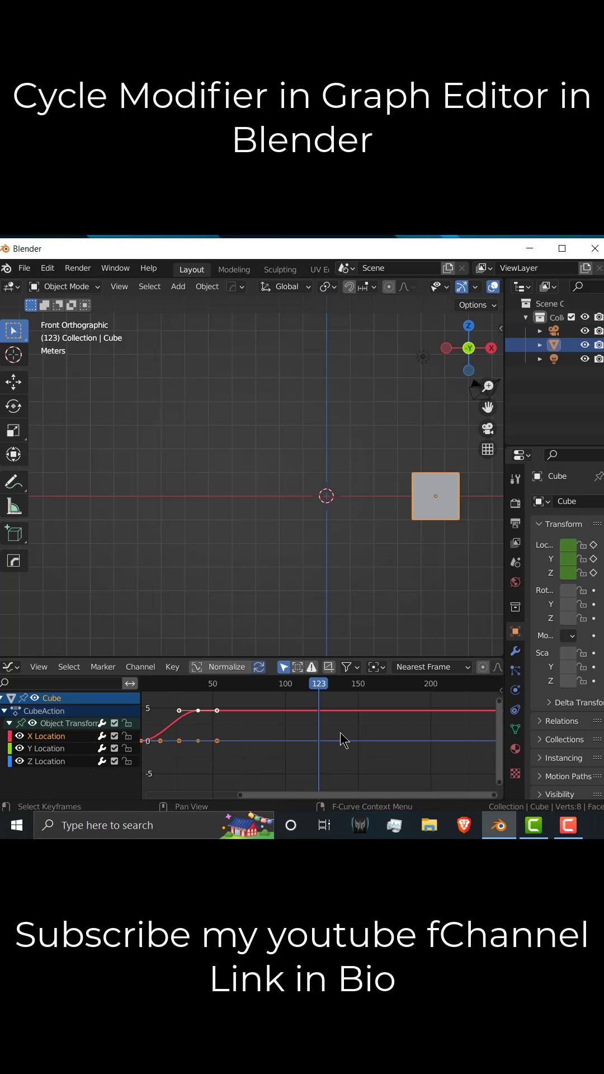
mouse_move(334, 746)
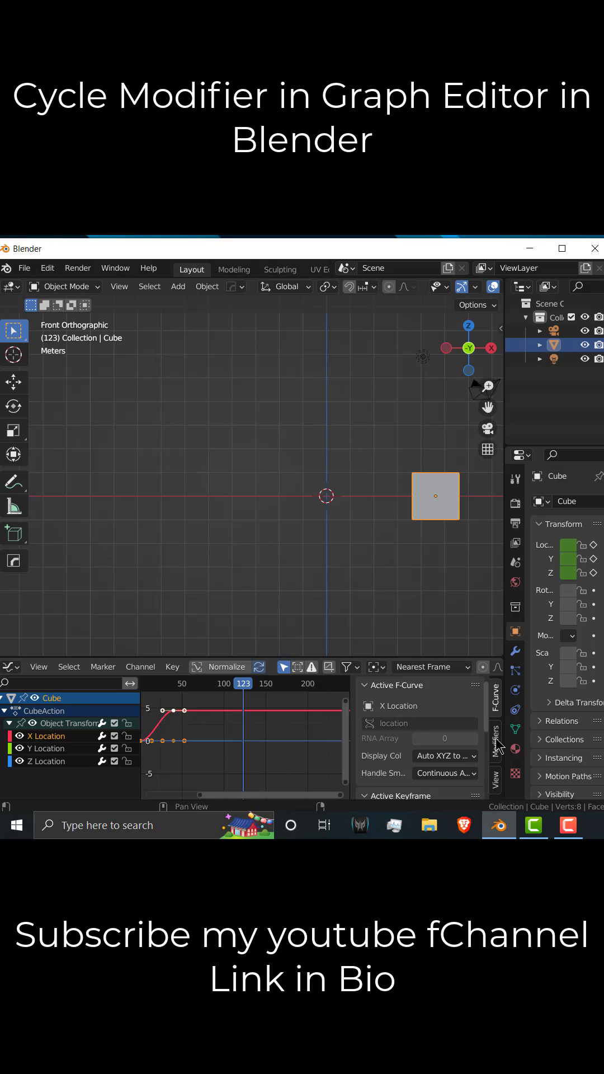
Step: Add a Cycles modifier to the X Location curve from the sidebar Modifiers tab
left_click(404, 687)
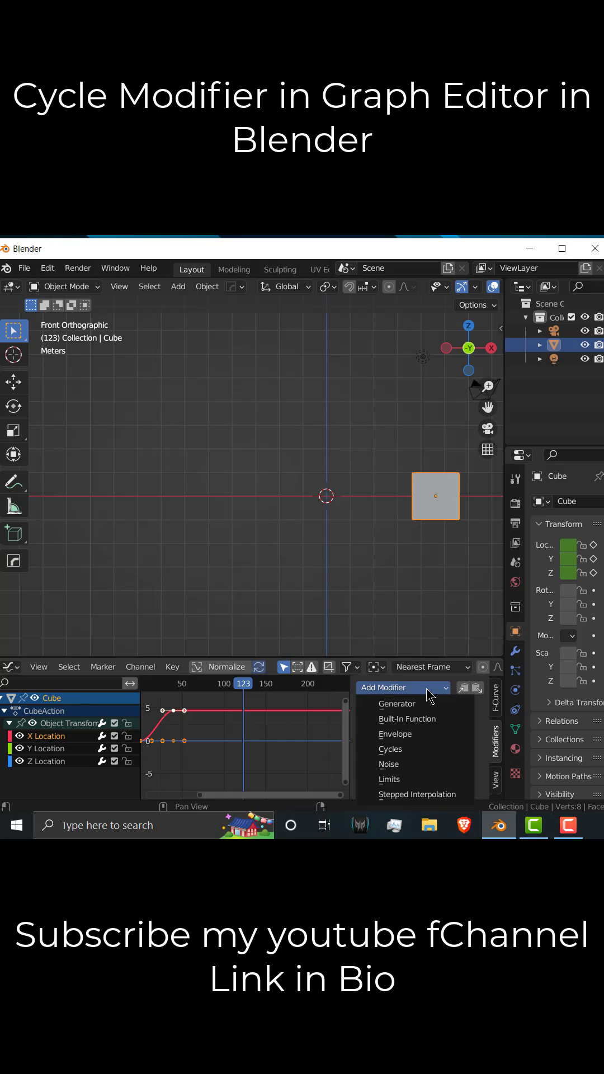
left_click(390, 748)
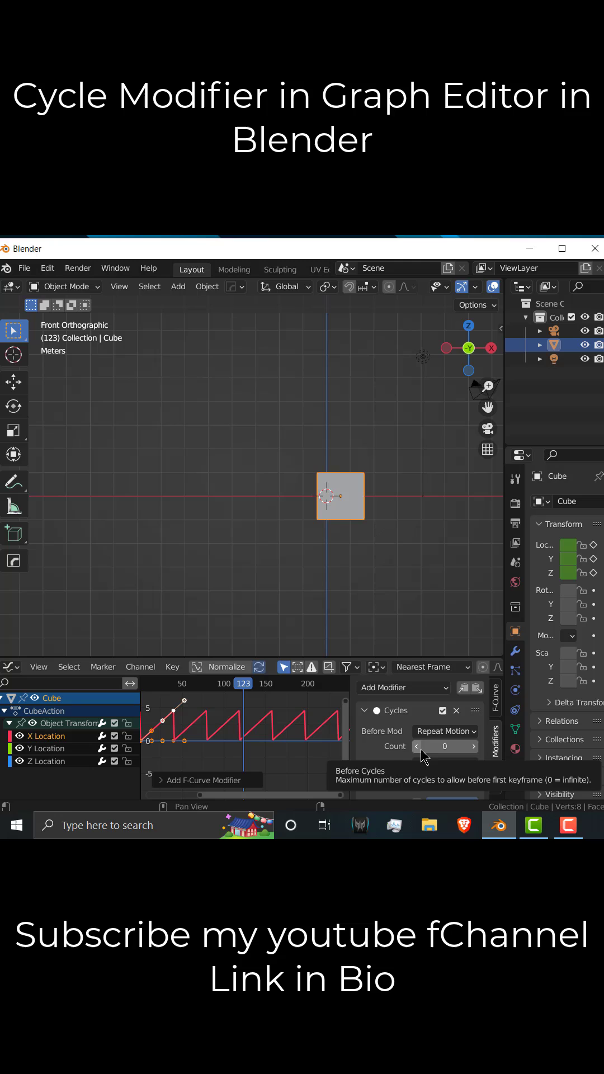